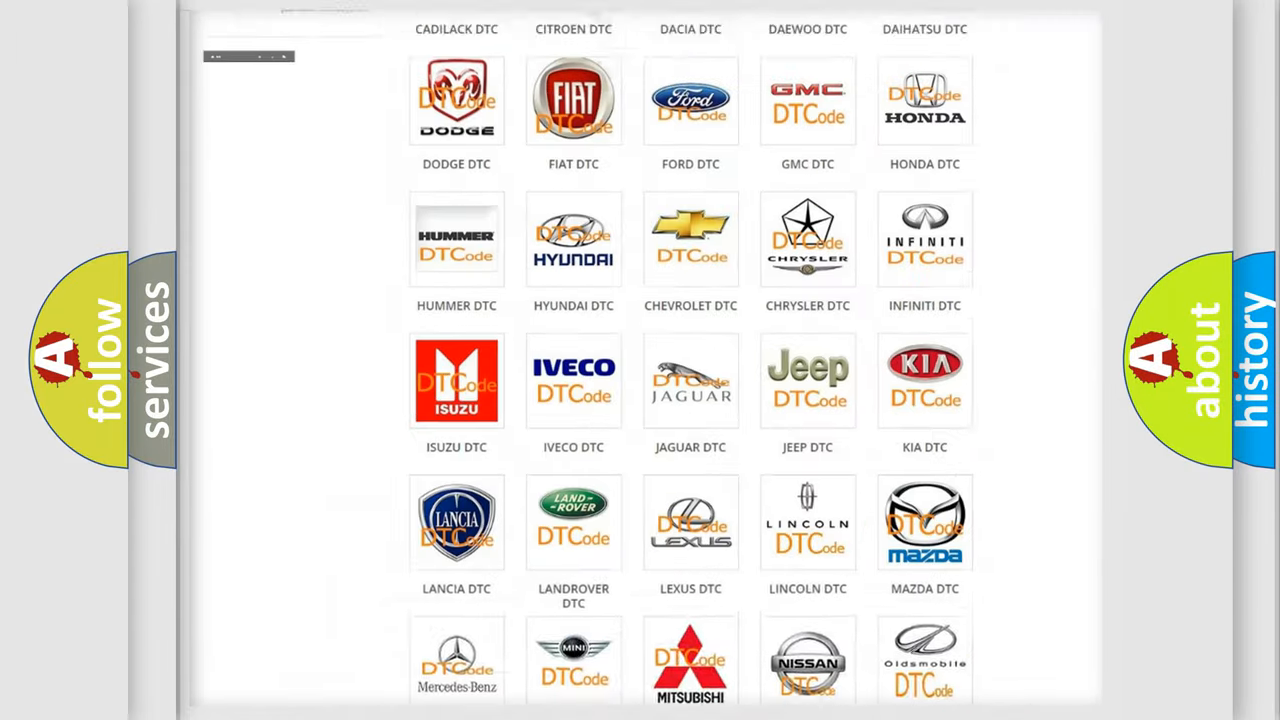
Choose the DODGE DTC logo from the subcategory grid and browse the Dodge trouble-code list
{"action": "scroll", "scroll_direction": "up", "scroll_amount": 3}
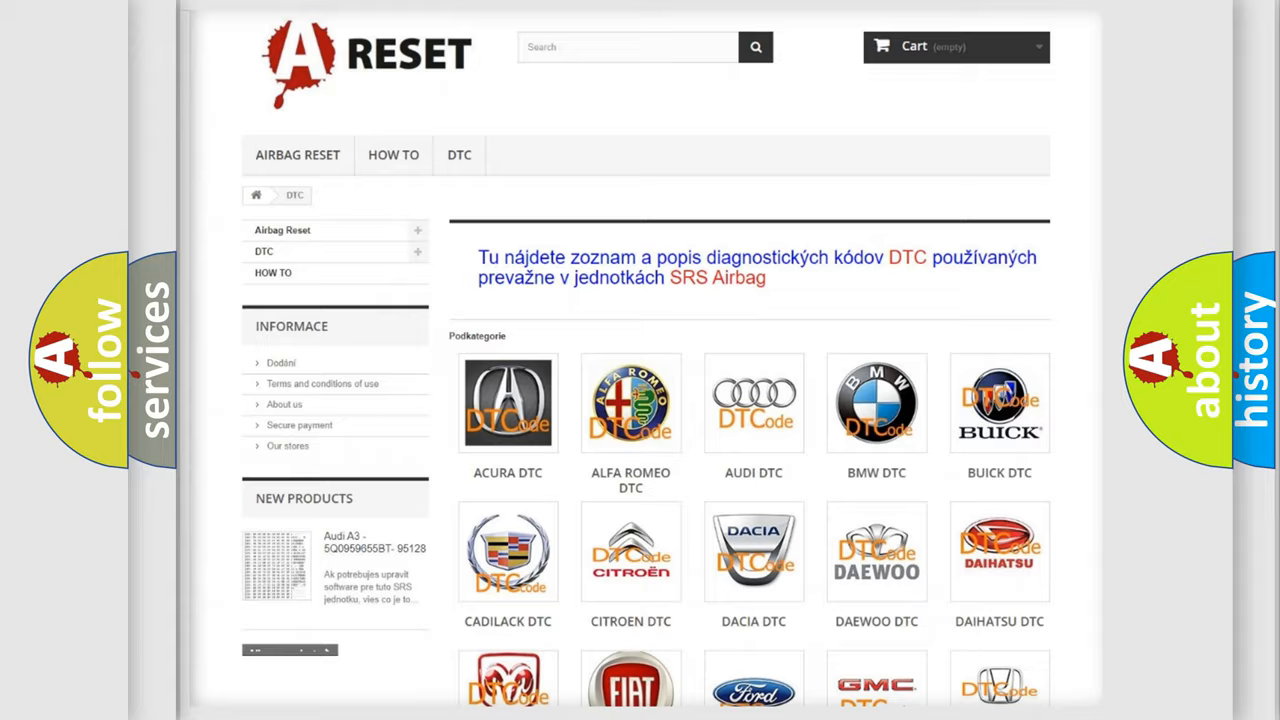
{"action": "scroll", "scroll_direction": "down", "scroll_amount": 3}
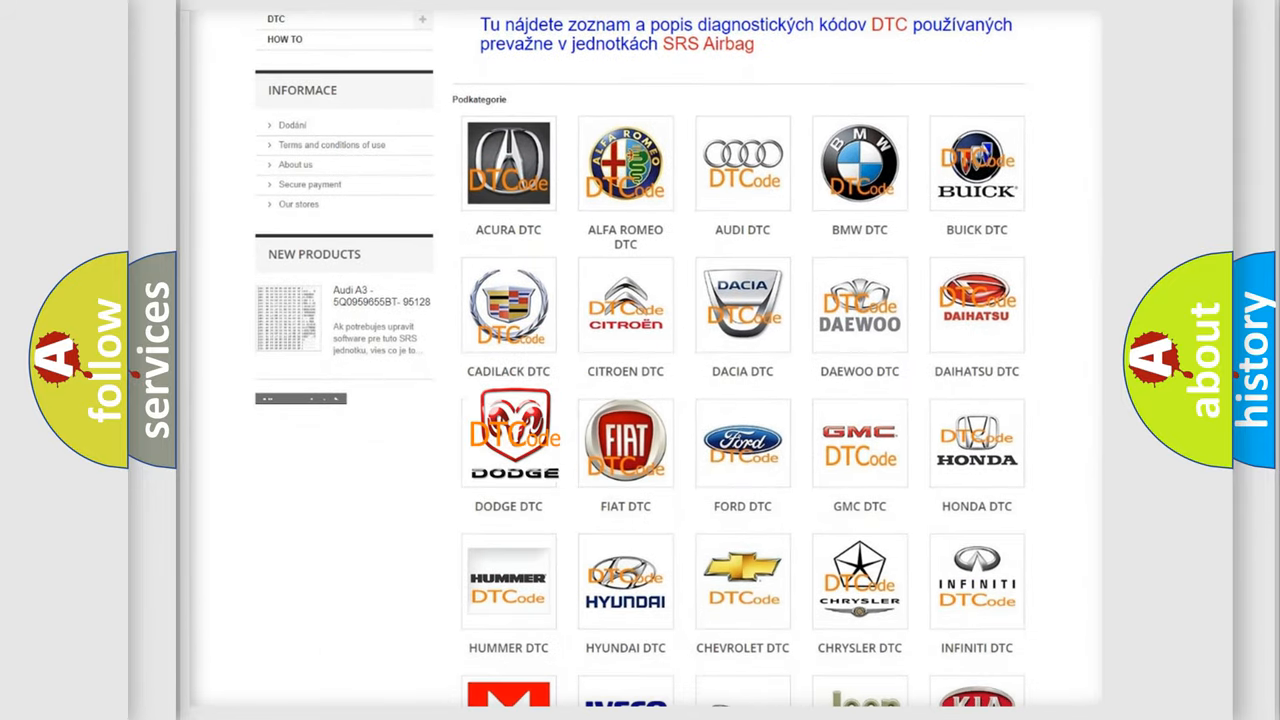
{"action": "left_click", "coordinate": [508, 442]}
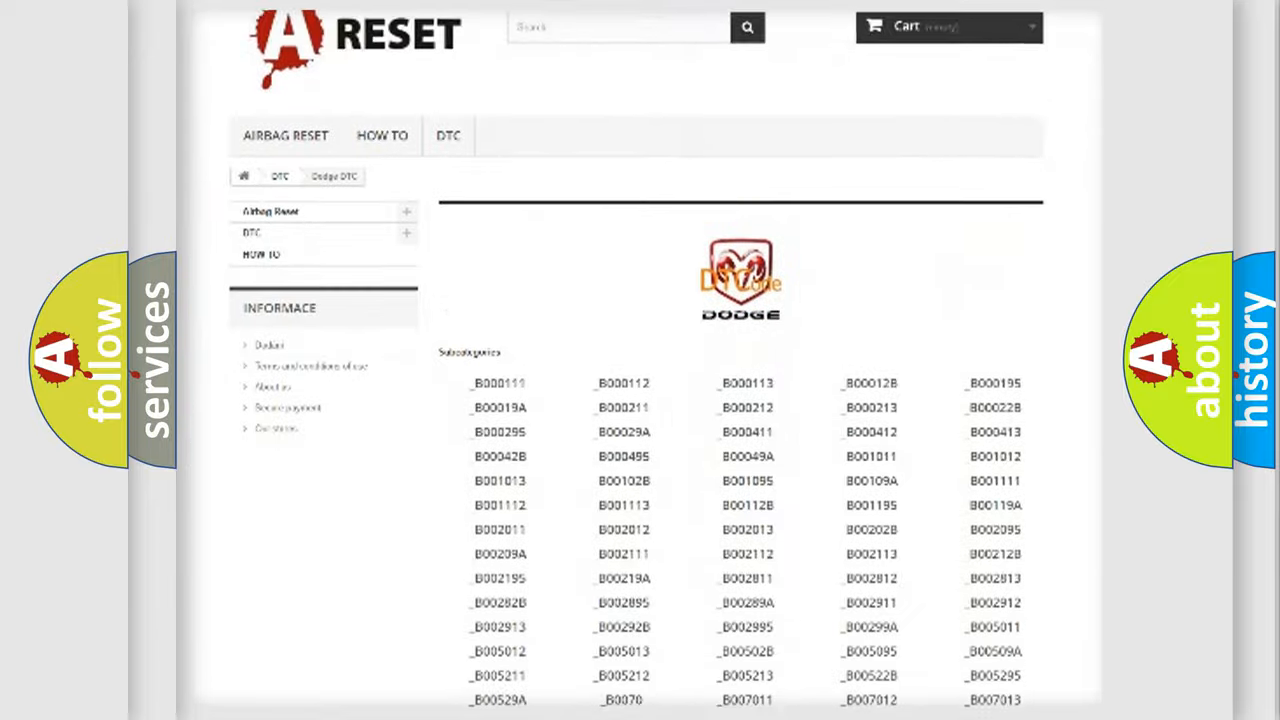
{"action": "scroll", "scroll_direction": "down", "scroll_amount": 3}
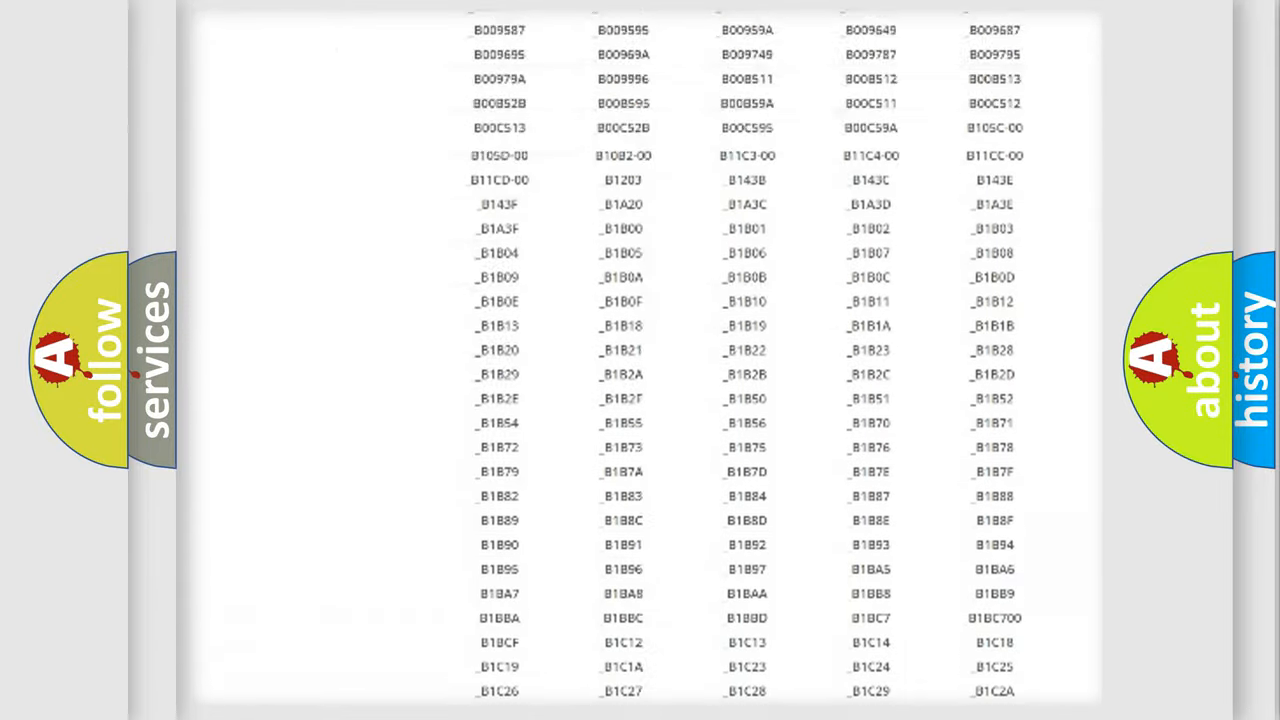
{"action": "scroll", "scroll_direction": "up", "scroll_amount": 3}
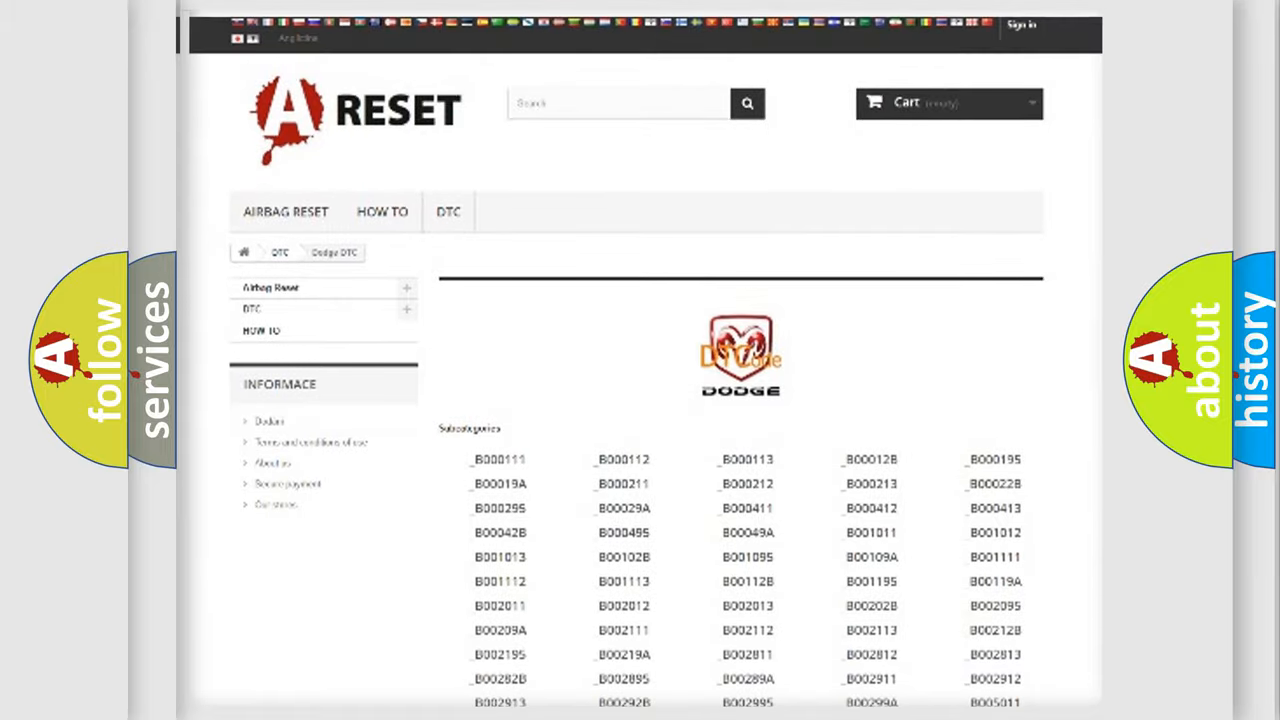